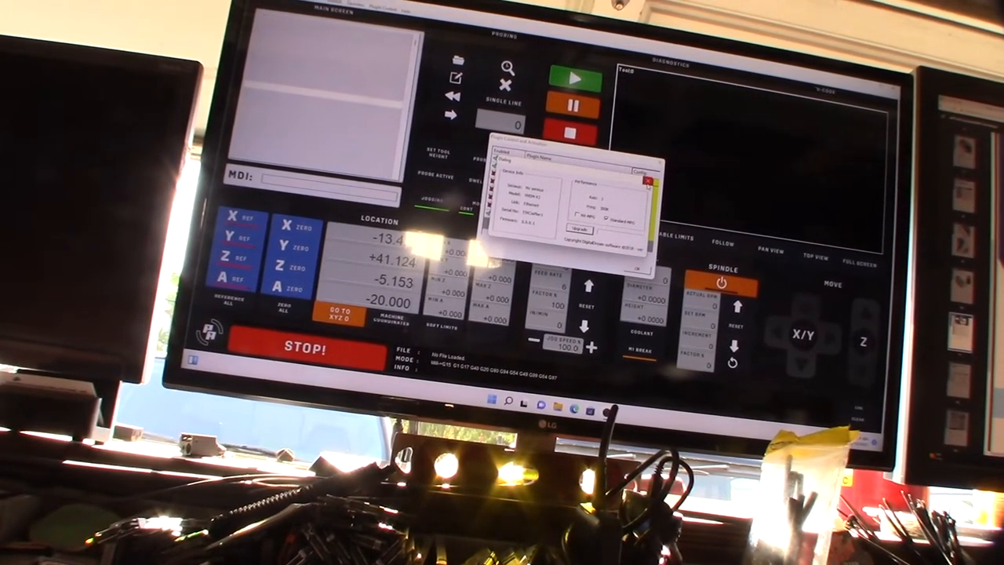
Dismiss the plugin device and firmware info dialog to reveal the main CNC control screen
left_click(644, 179)
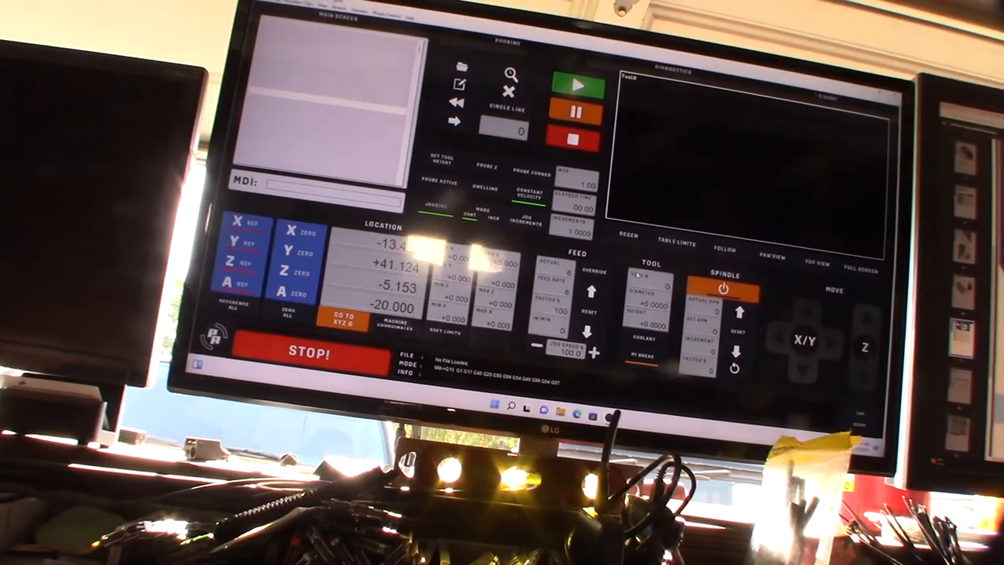